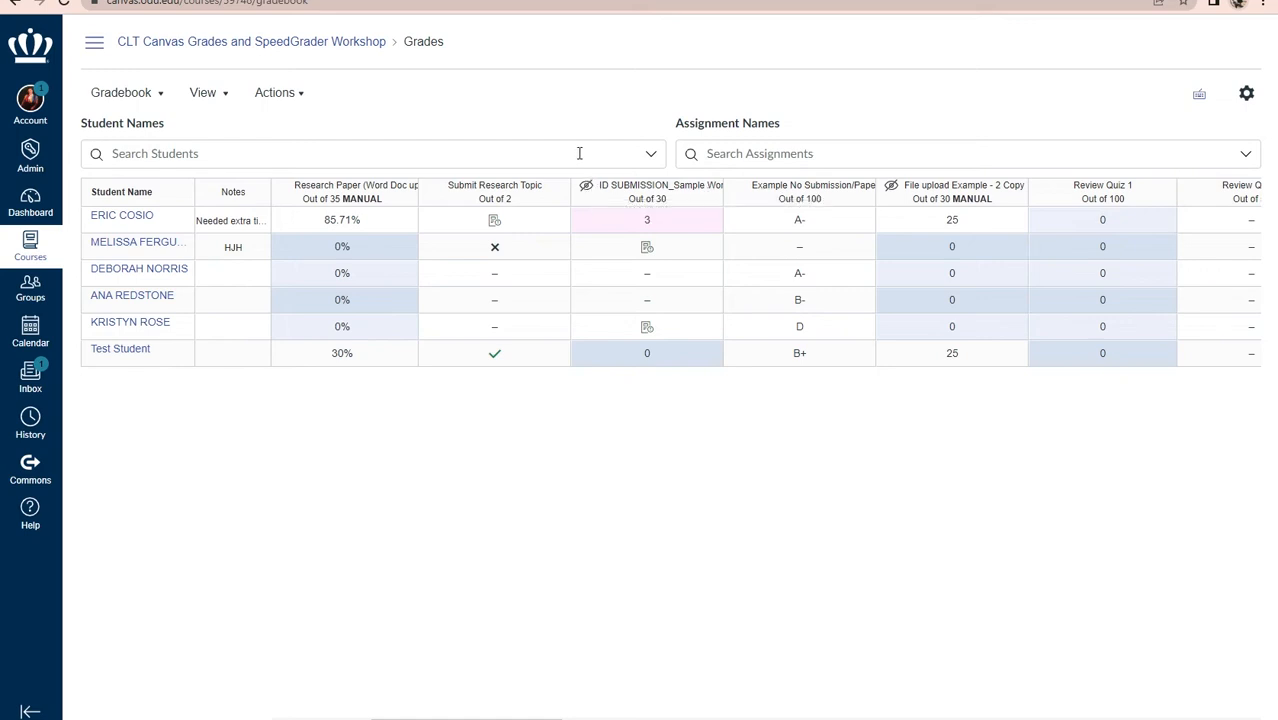
mouse_move(574, 130)
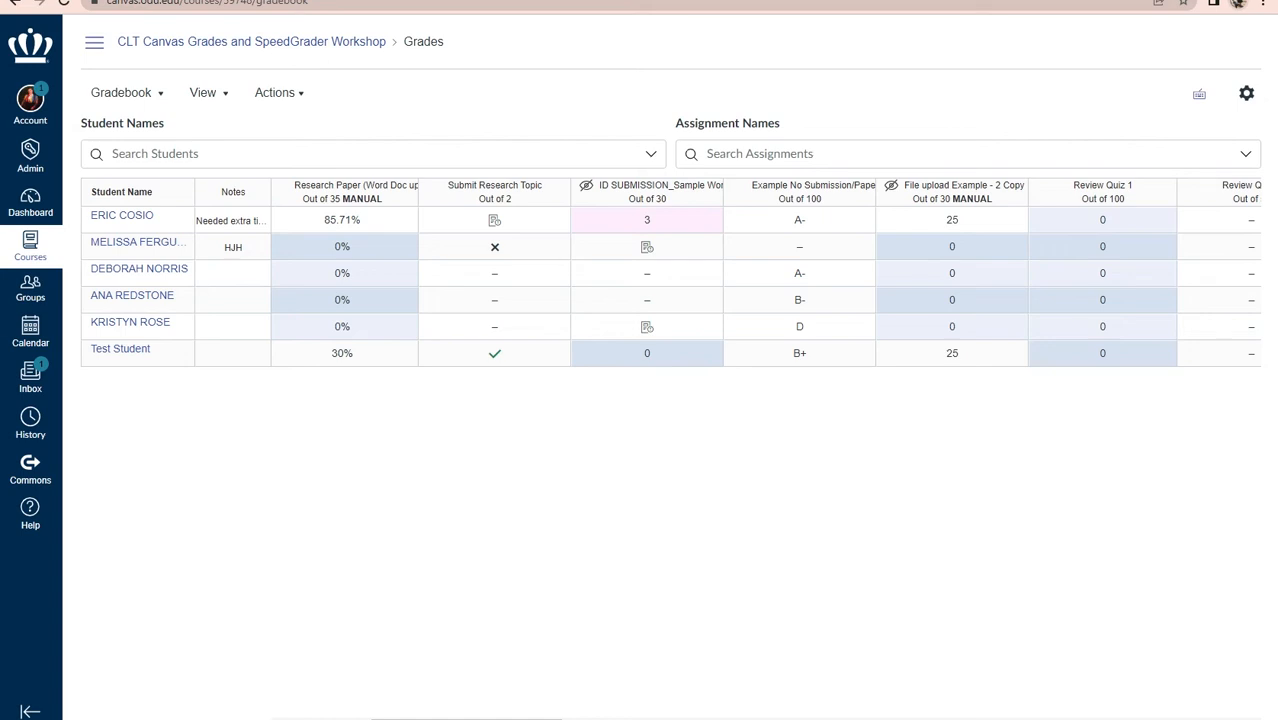
mouse_move(480, 270)
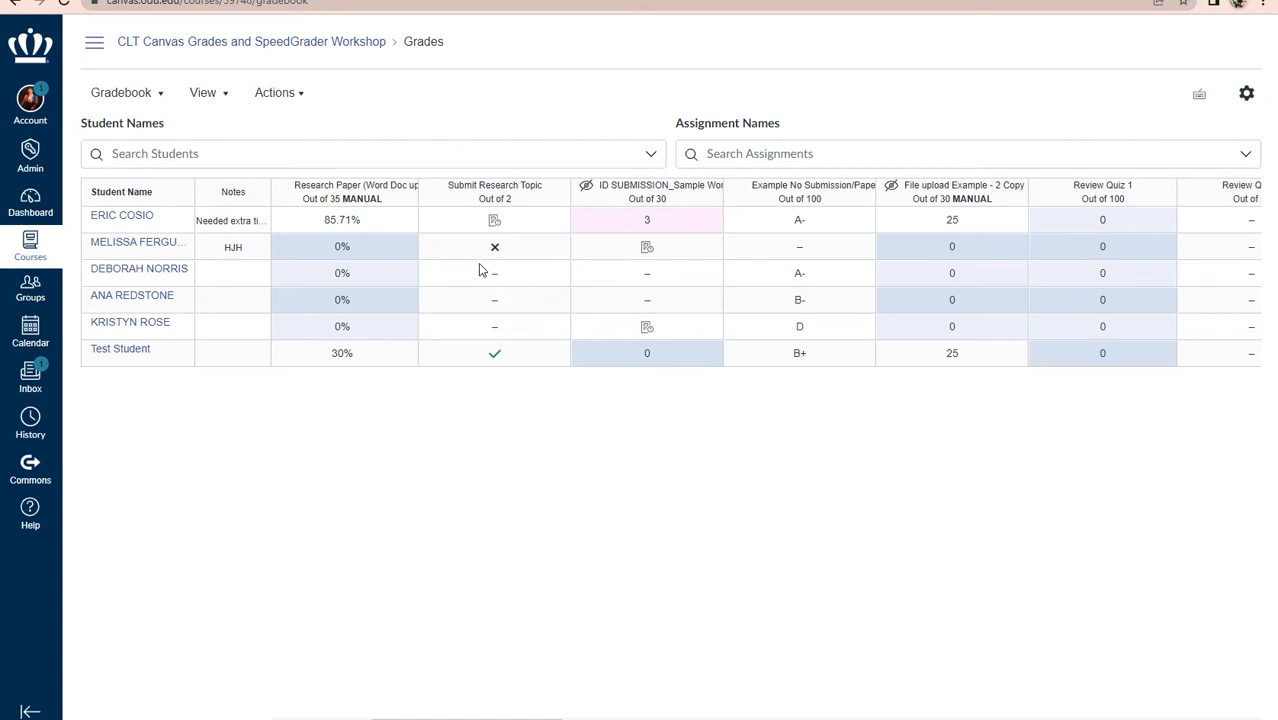
mouse_move(472, 272)
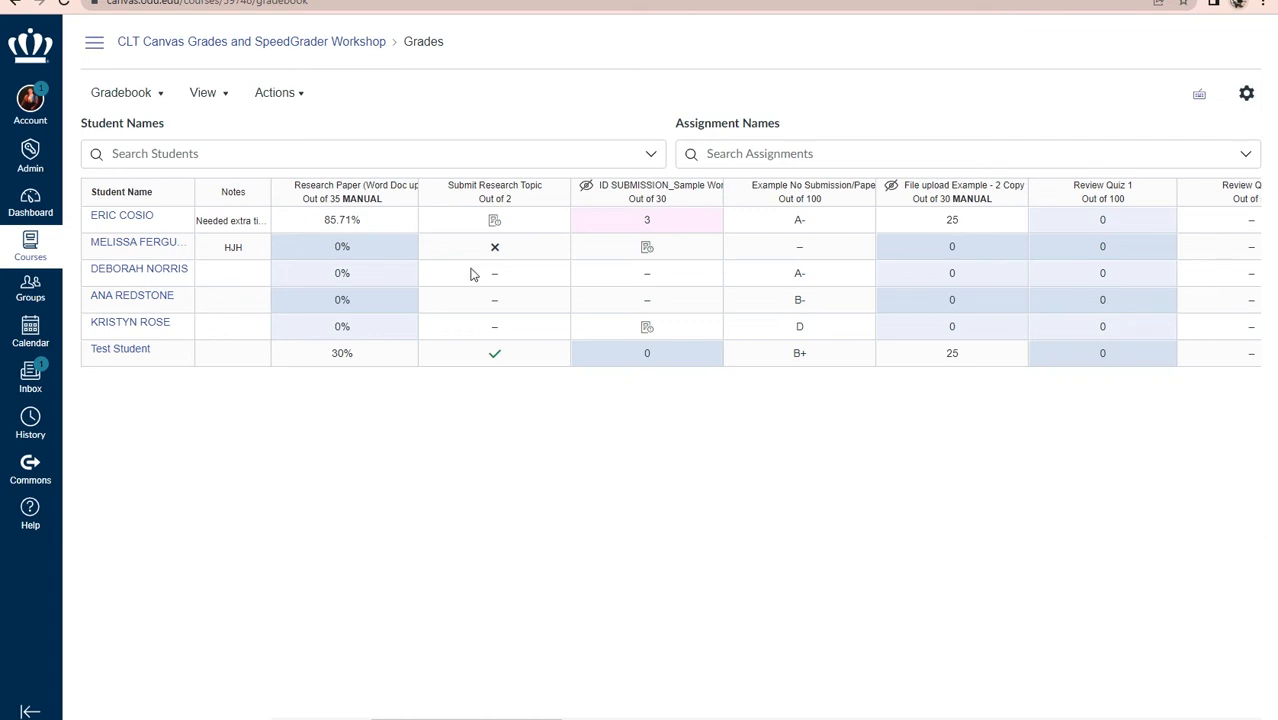
mouse_move(928, 248)
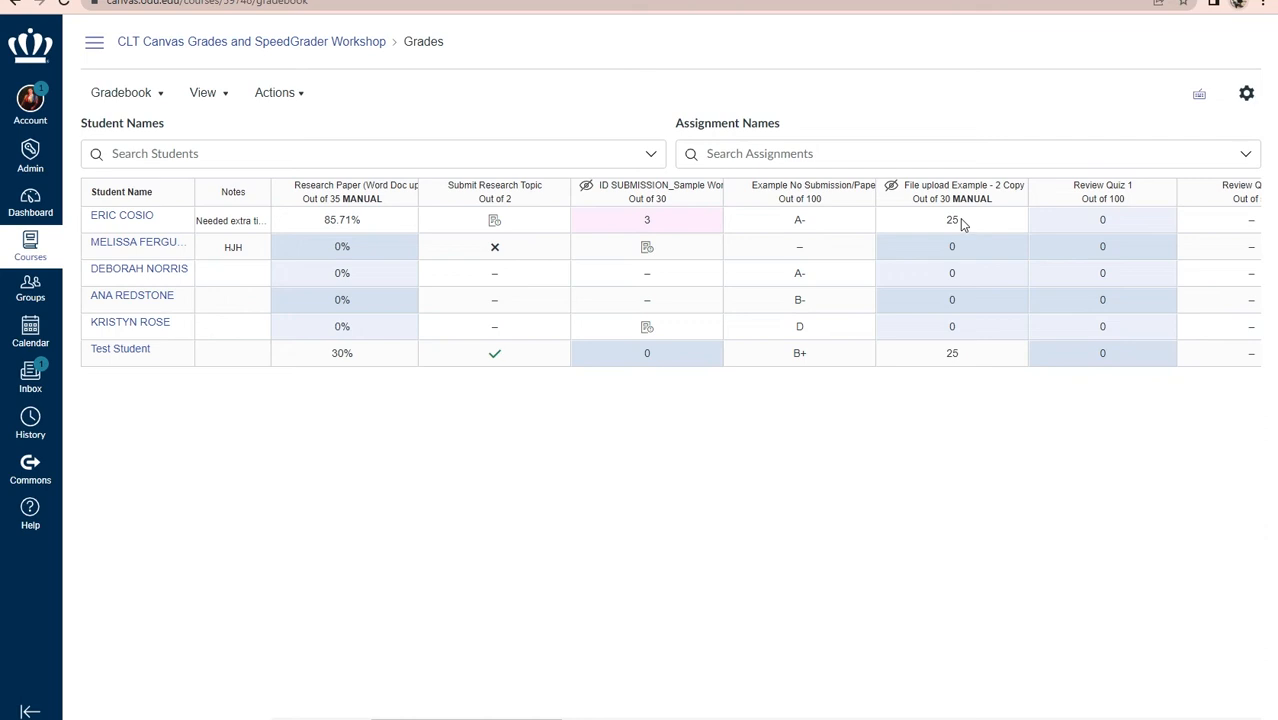
mouse_move(722, 296)
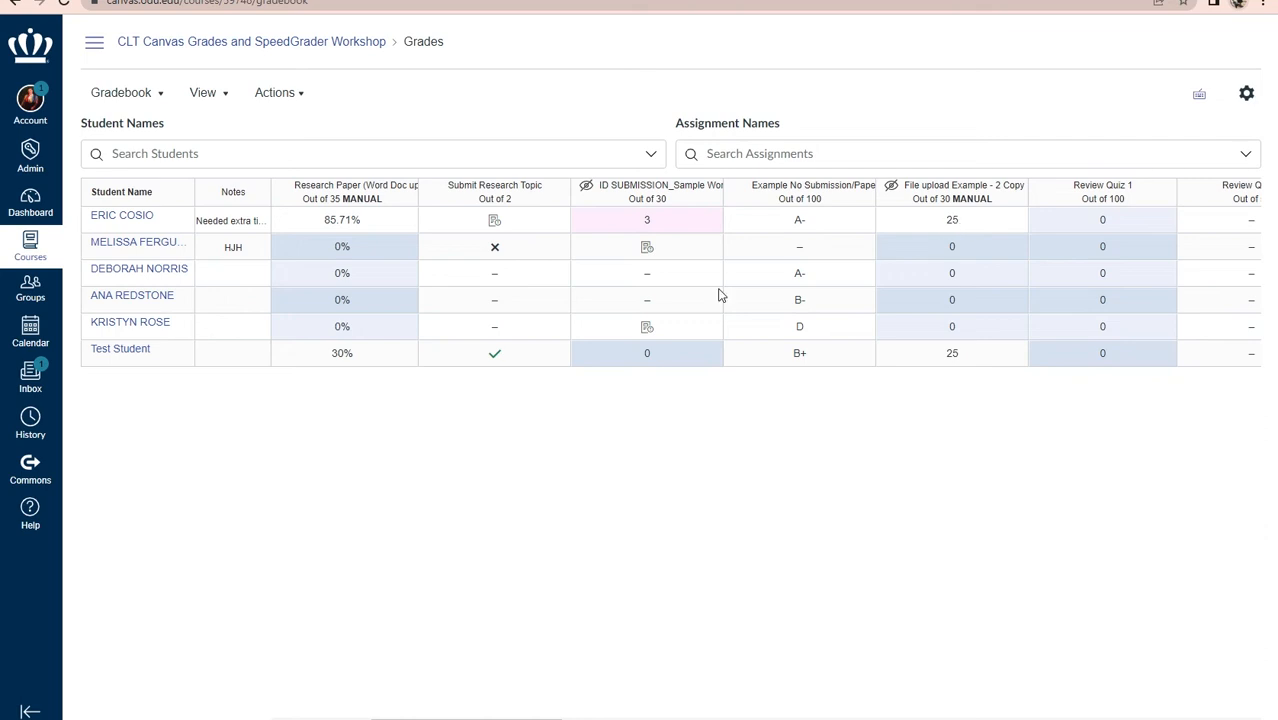
mouse_move(504, 370)
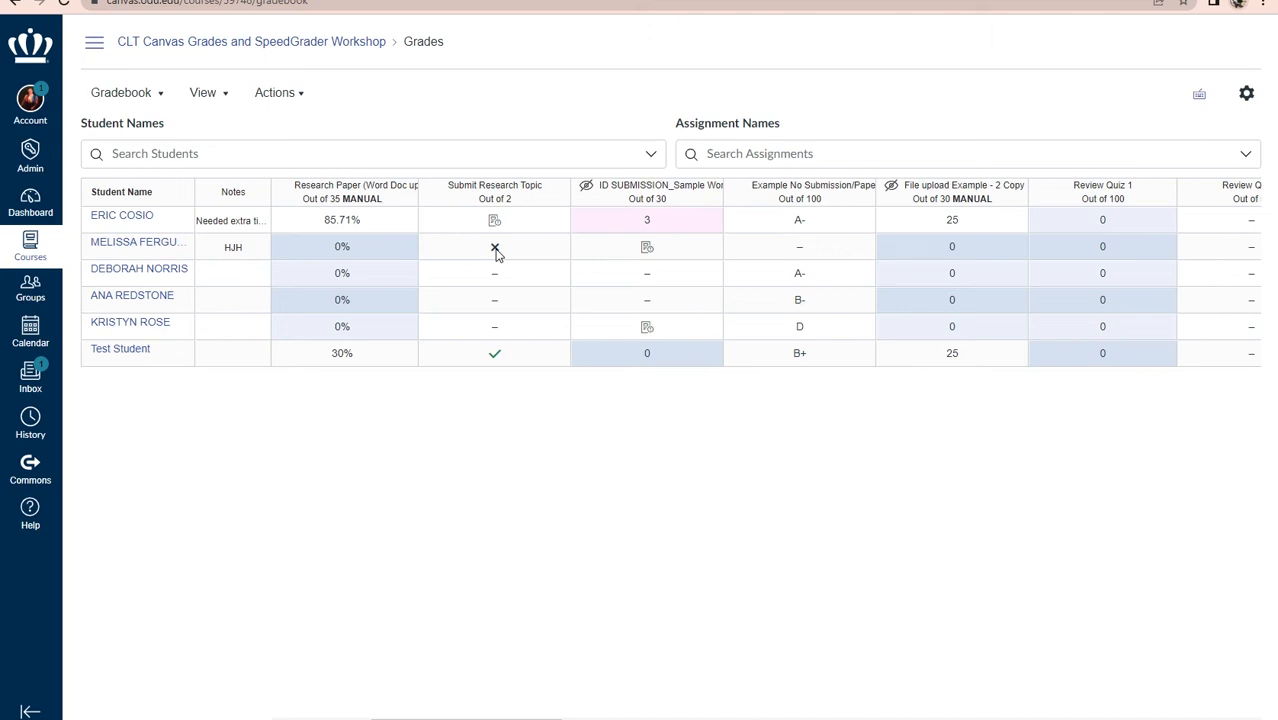
mouse_move(810, 228)
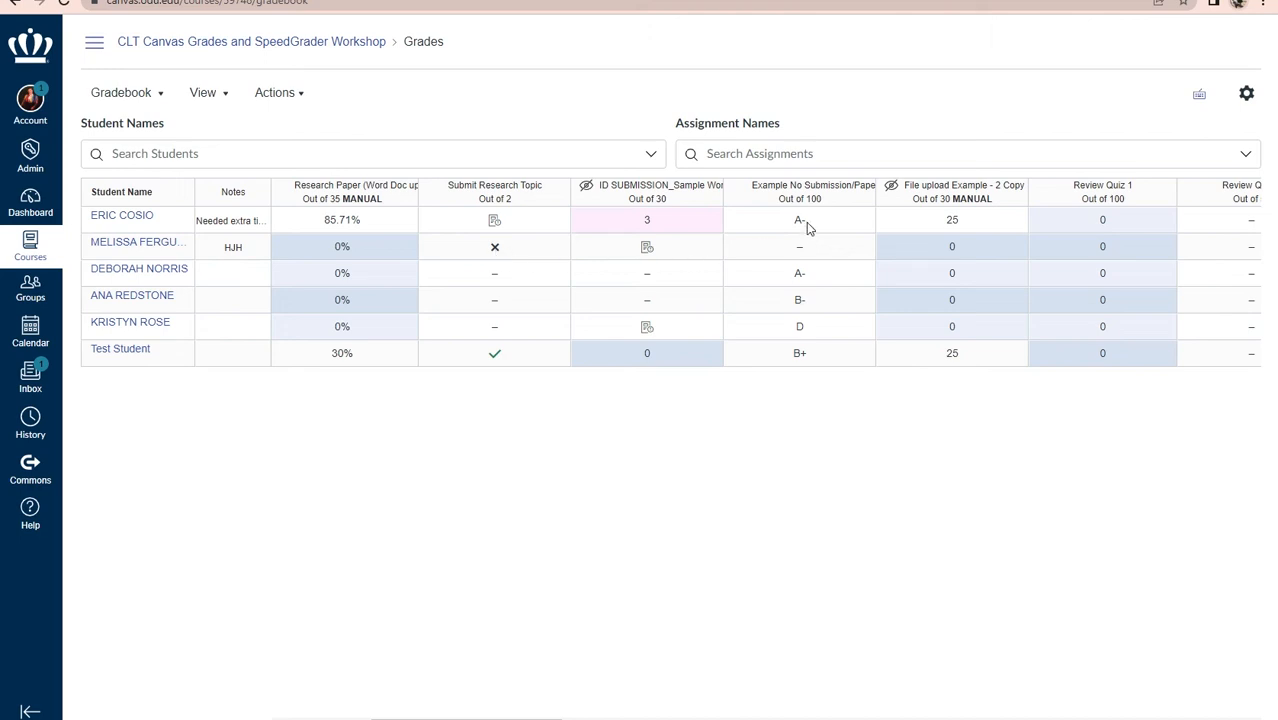
mouse_move(804, 224)
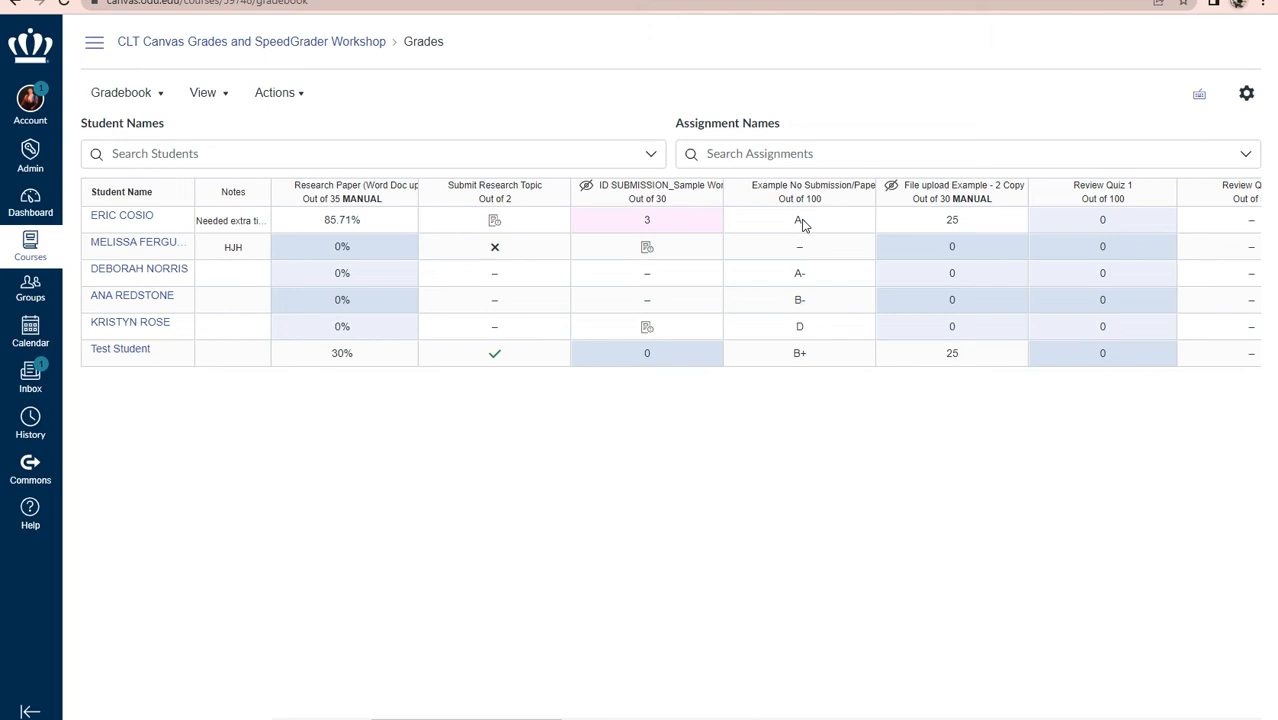
mouse_move(784, 222)
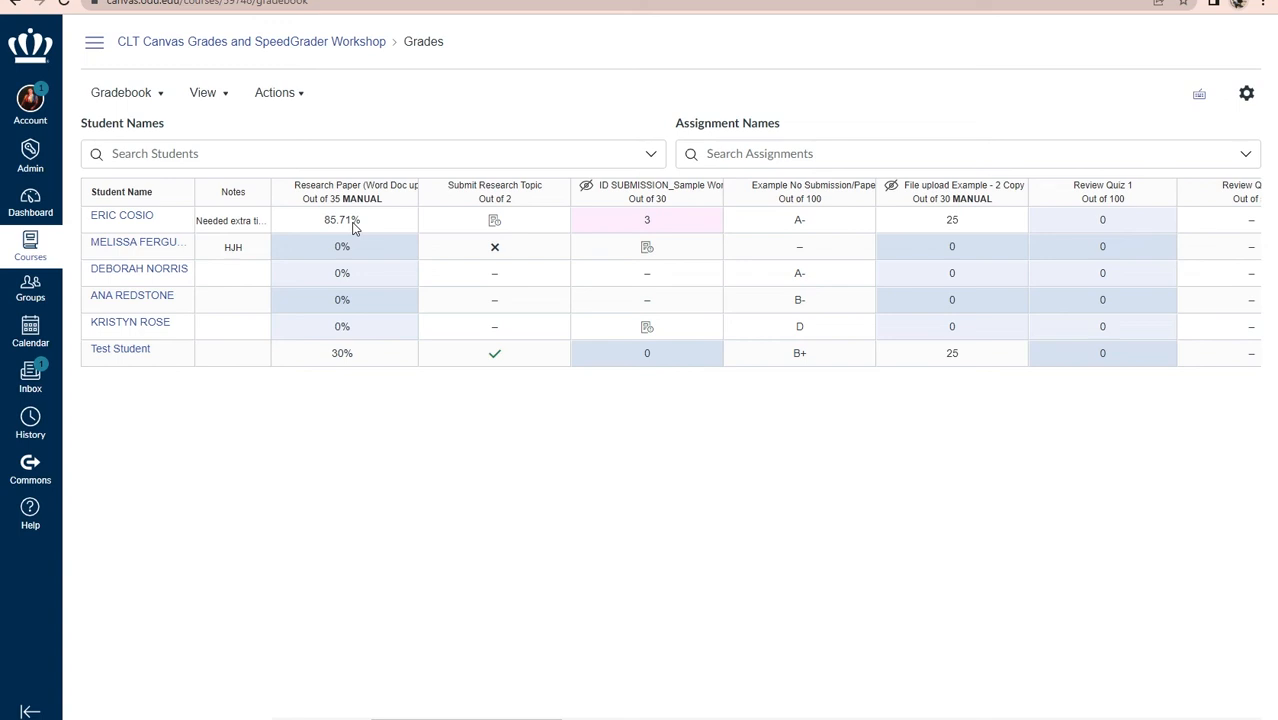
mouse_move(328, 272)
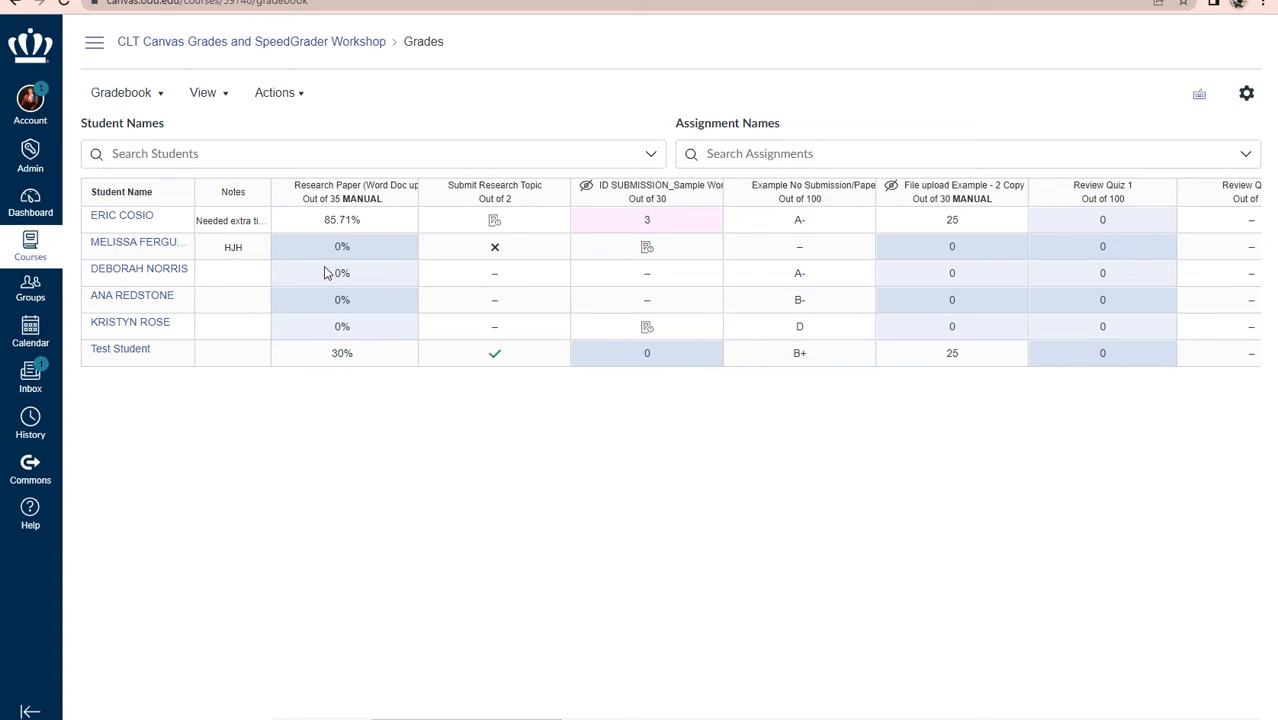
mouse_move(288, 324)
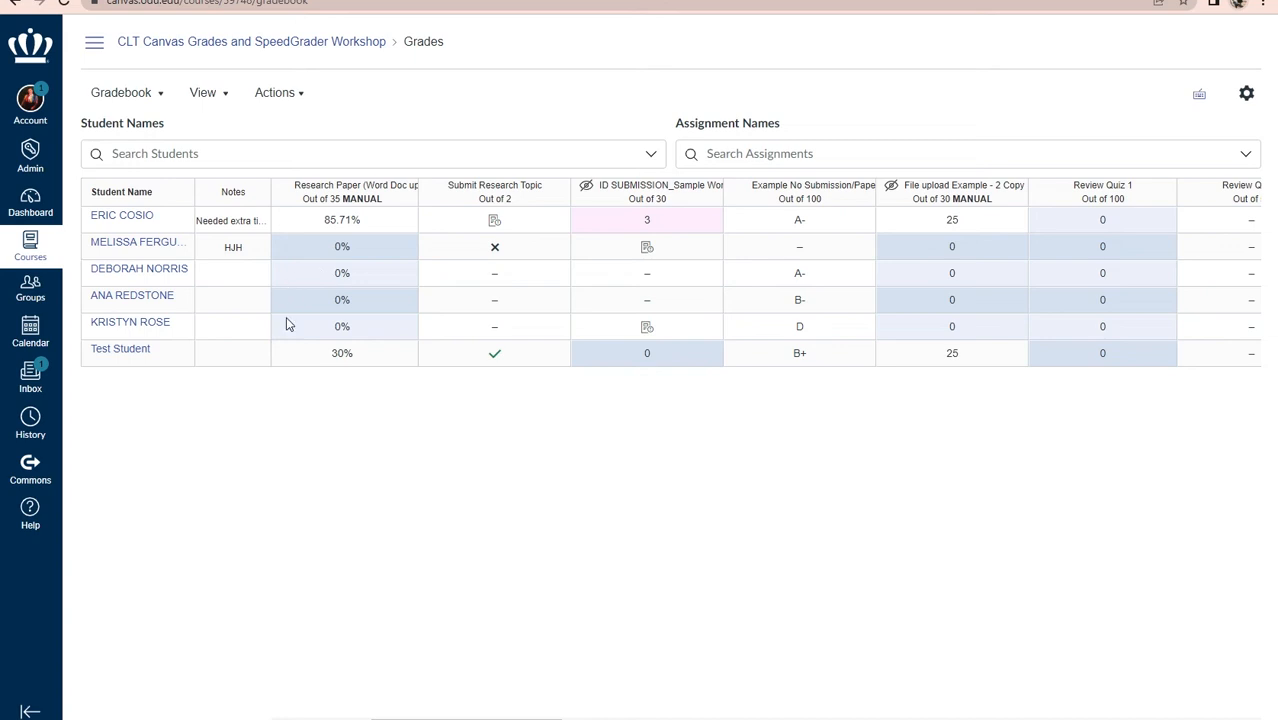
mouse_move(296, 426)
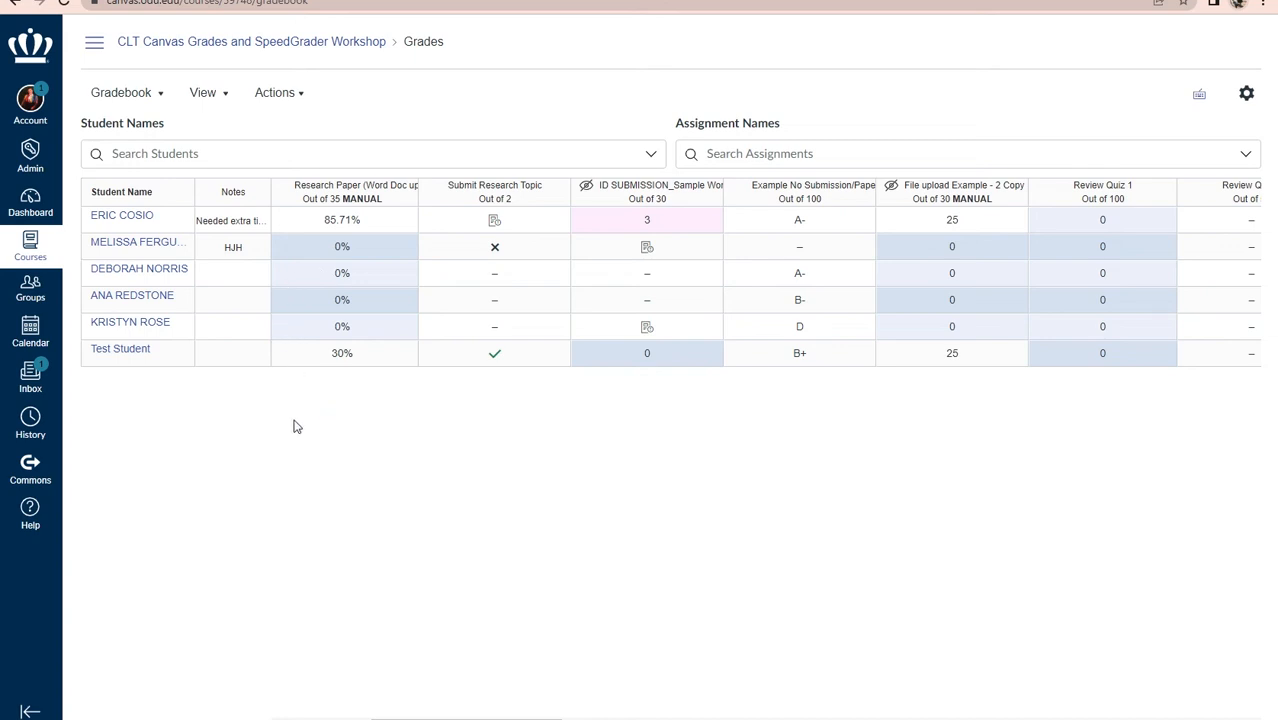
mouse_move(228, 400)
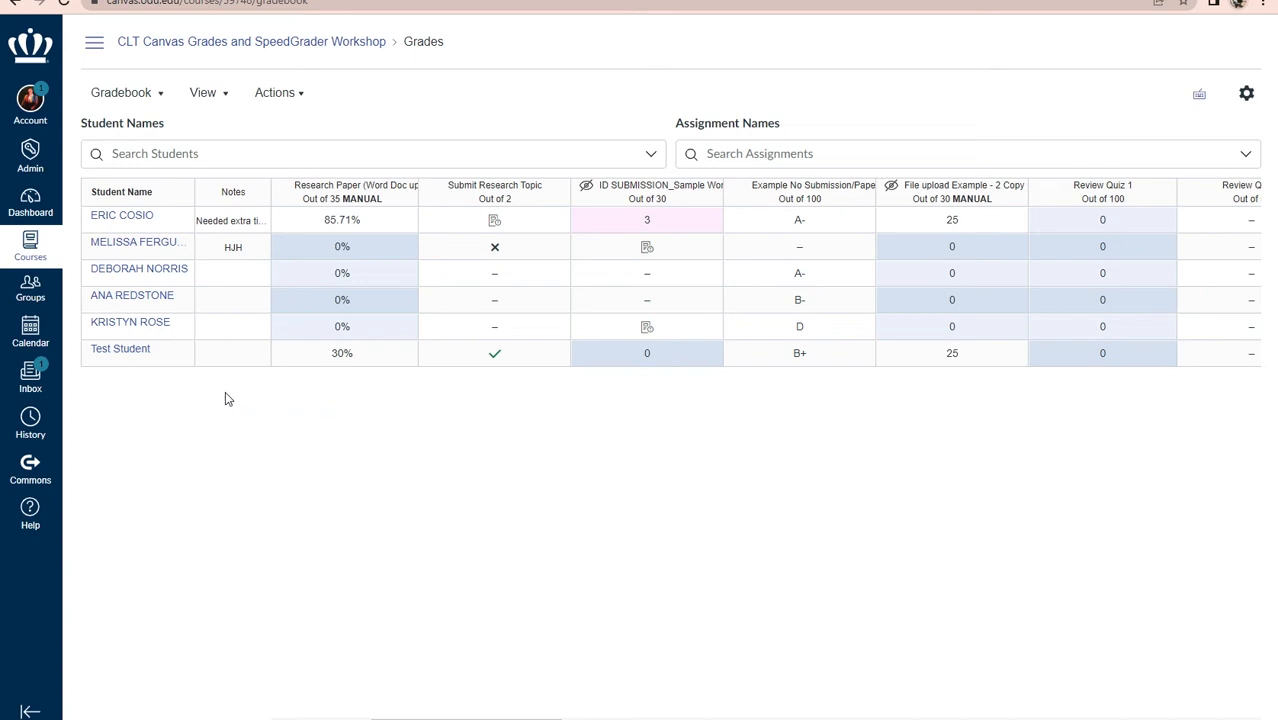